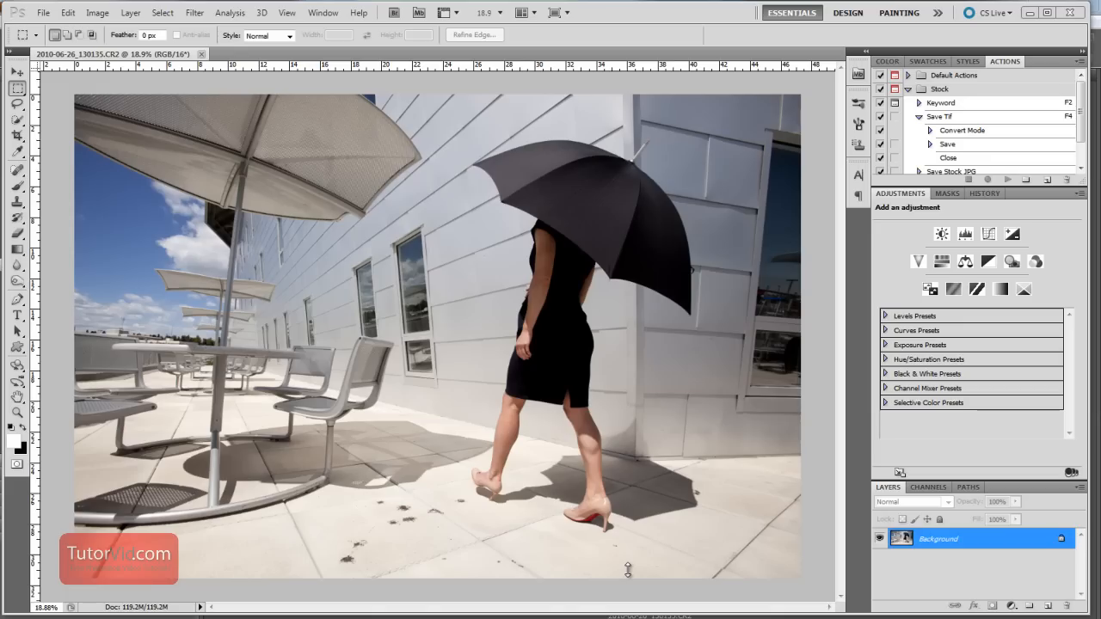
{"action": "mouse_move", "coordinate": [357, 572]}
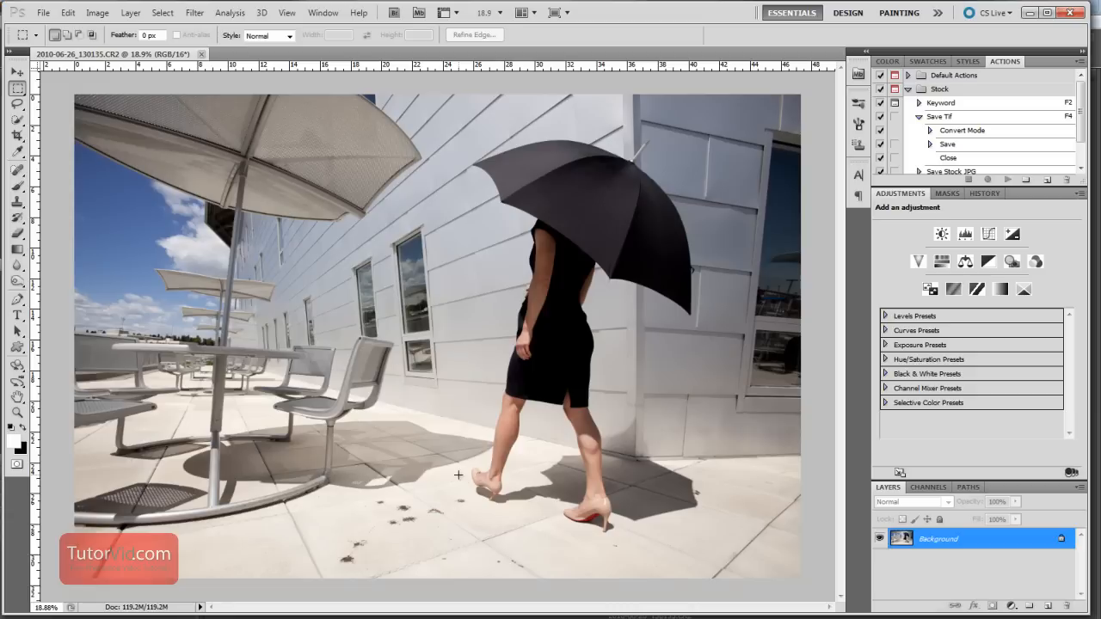
{"action": "mouse_move", "coordinate": [447, 302]}
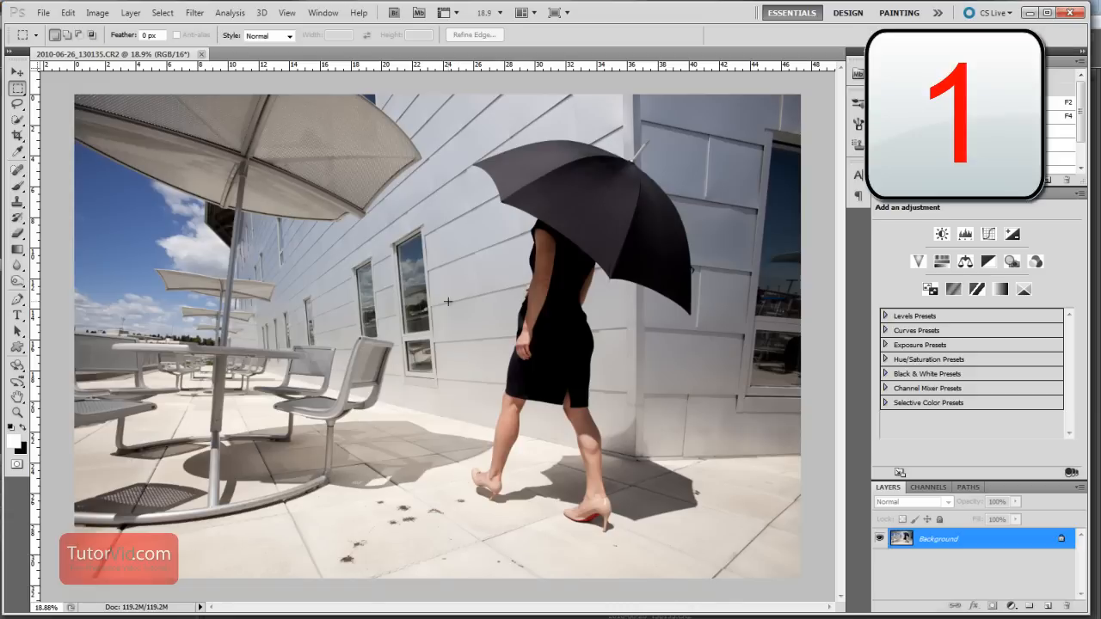
- Zoom in with Ctrl++ until the umbrella canopy and adjacent wall fill the view at 66.7%
{"action": "key", "text": "ctrl+space"}
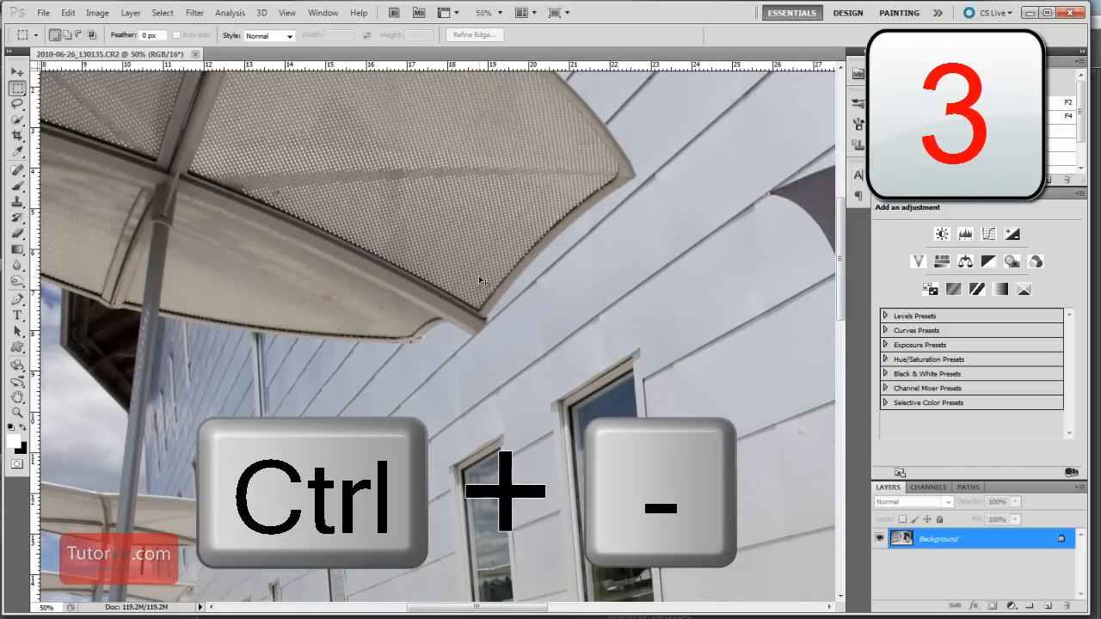
{"action": "key", "text": "ctrl+plus"}
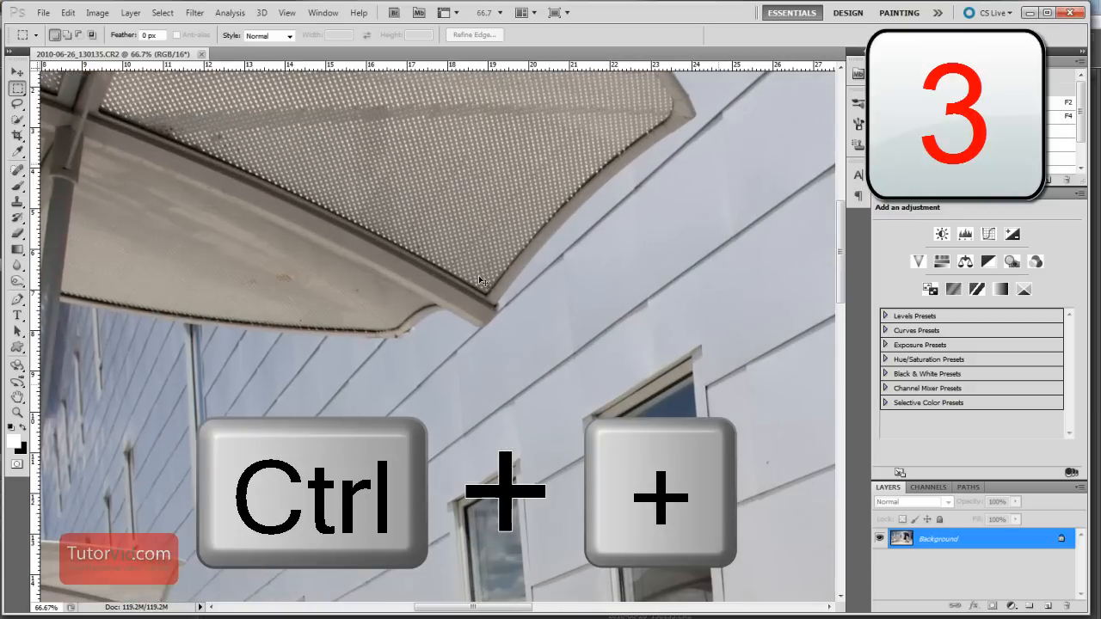
- Fit the whole photo on screen with Ctrl+0, then view the building windows at 100% with Ctrl+Alt+0
{"action": "key", "text": "ctrl+plus"}
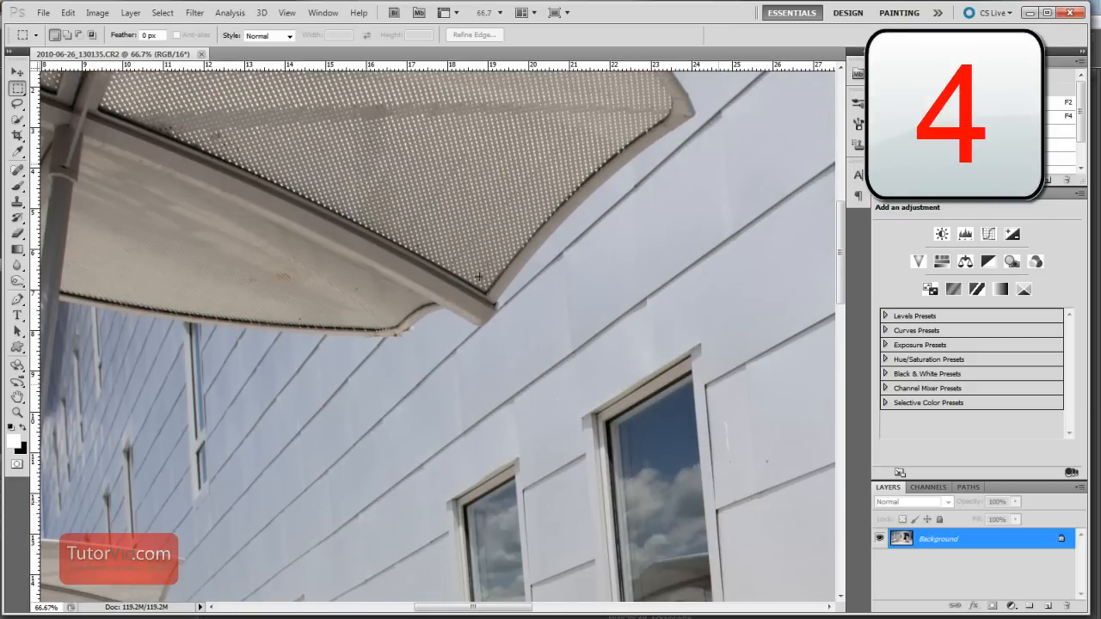
{"action": "key", "text": "ctrl+0"}
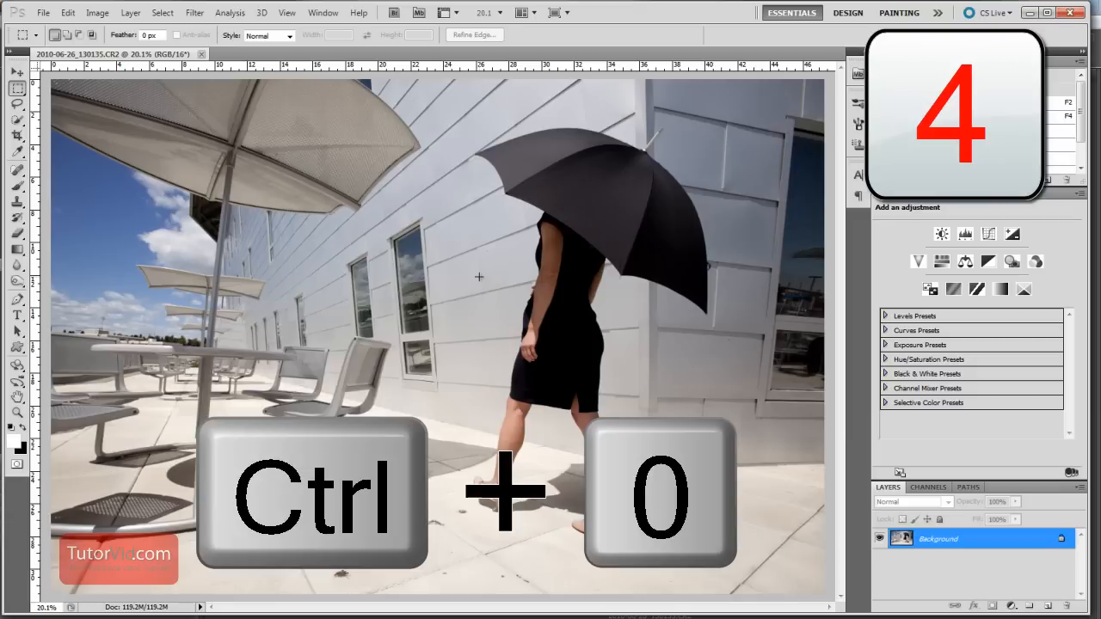
{"action": "key", "text": "ctrl+0"}
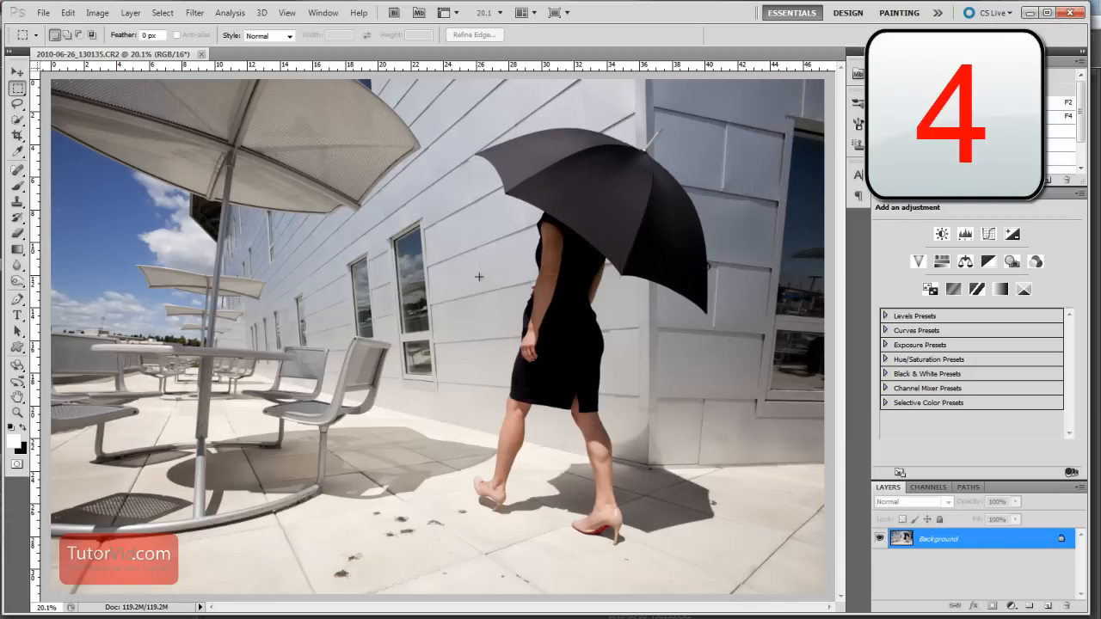
{"action": "key", "text": "ctrl+alt+0"}
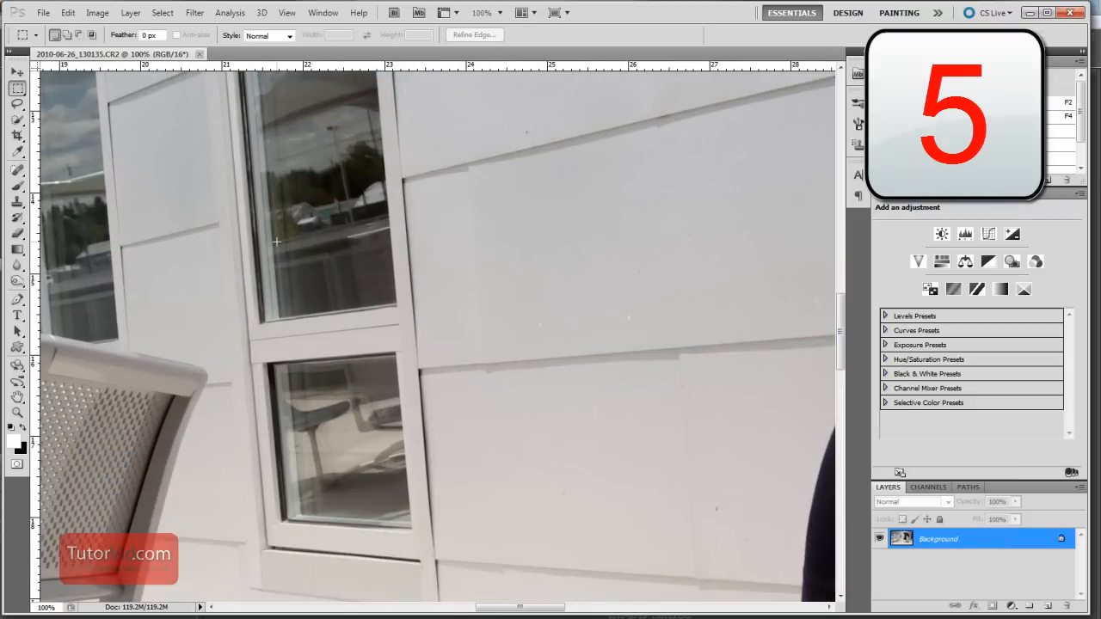
{"action": "mouse_move", "coordinate": [280, 253]}
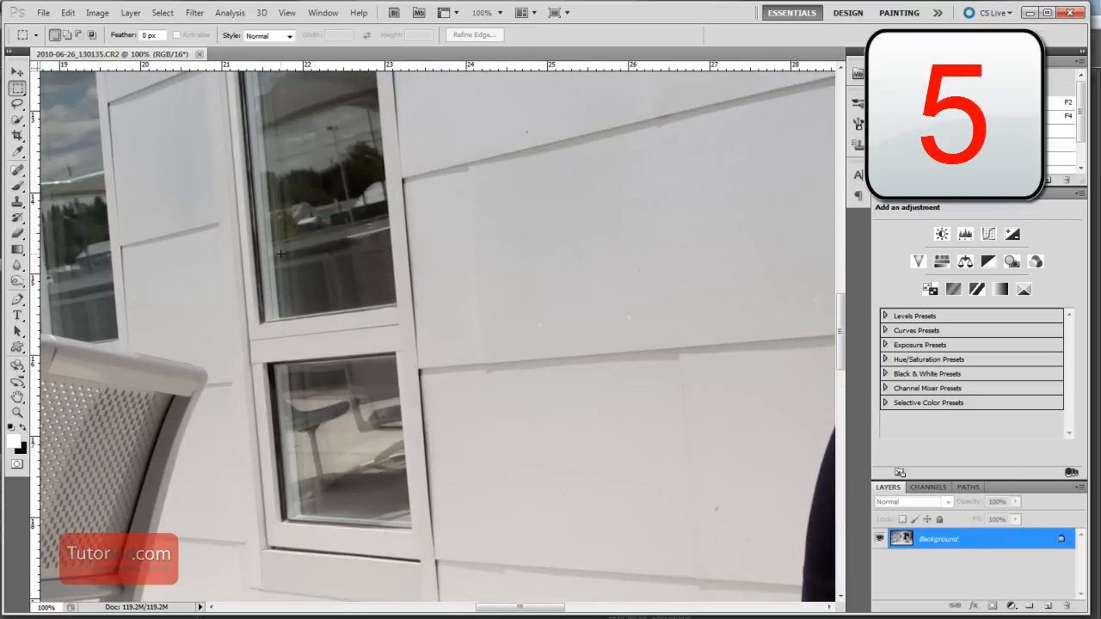
{"action": "key", "text": "Tab"}
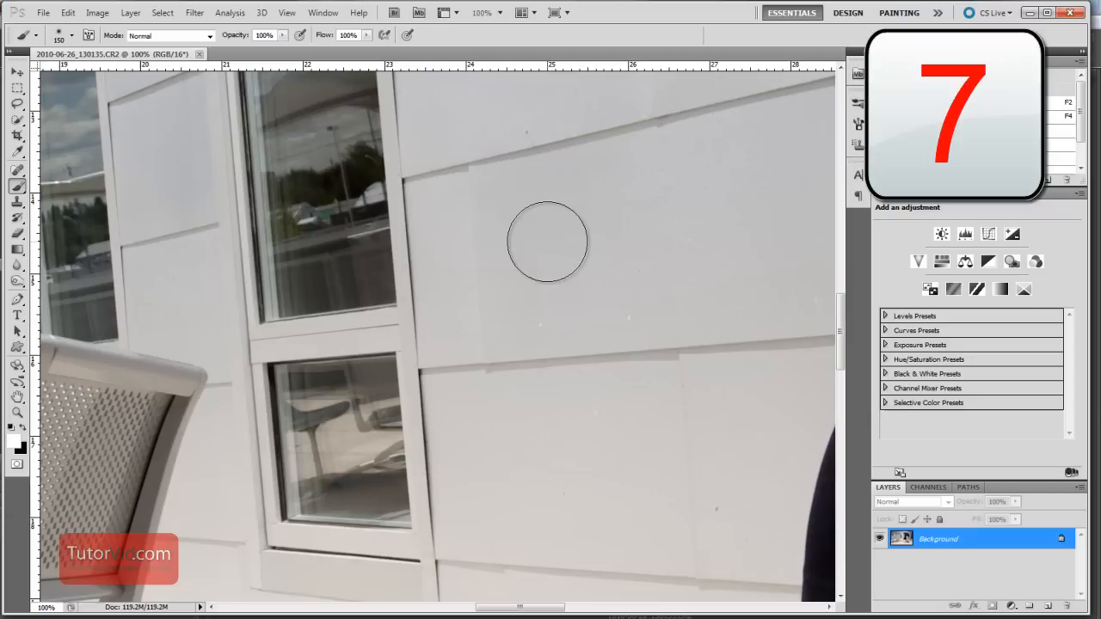
- Shrink the brush tip with the [ key before painting over the building wall
{"action": "key", "text": "["}
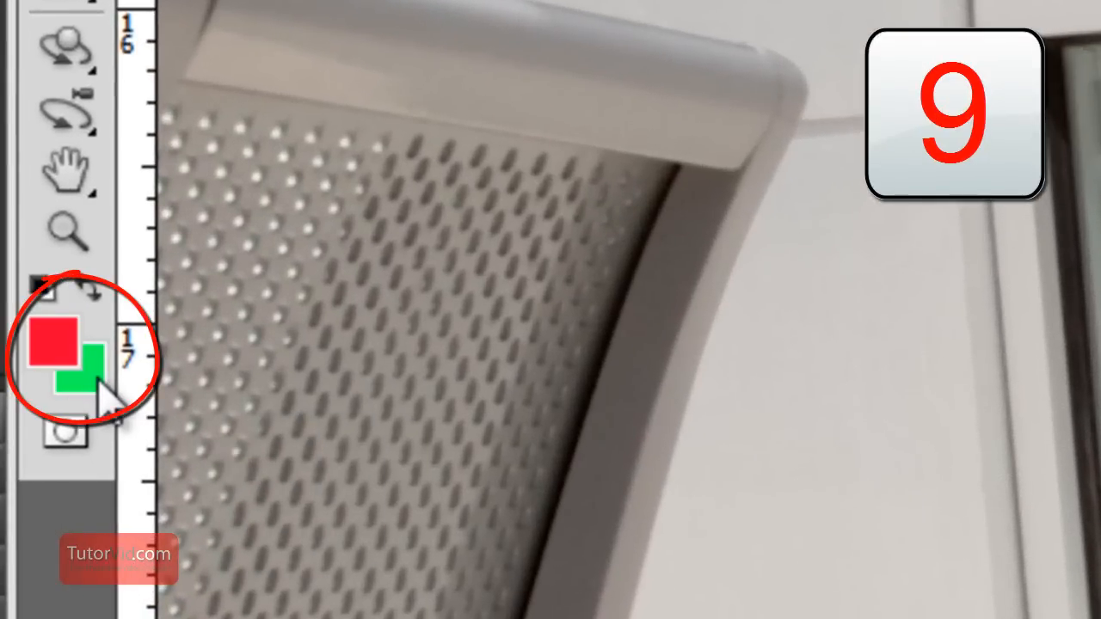
- Restore the default black foreground and white background colours from the toolbox icon
{"action": "left_click", "coordinate": [41, 291]}
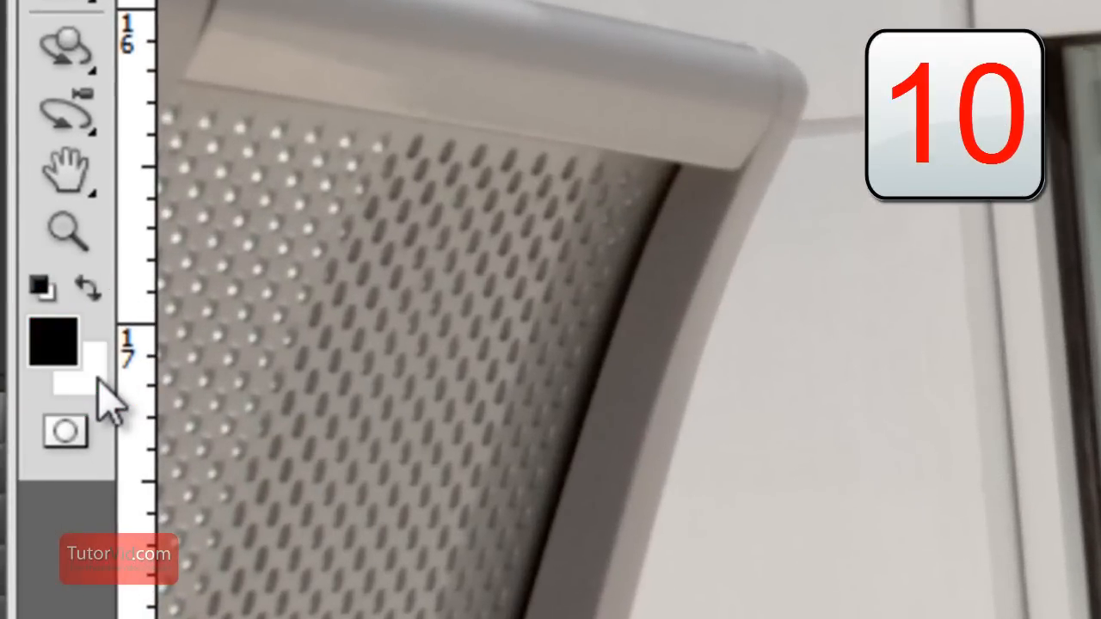